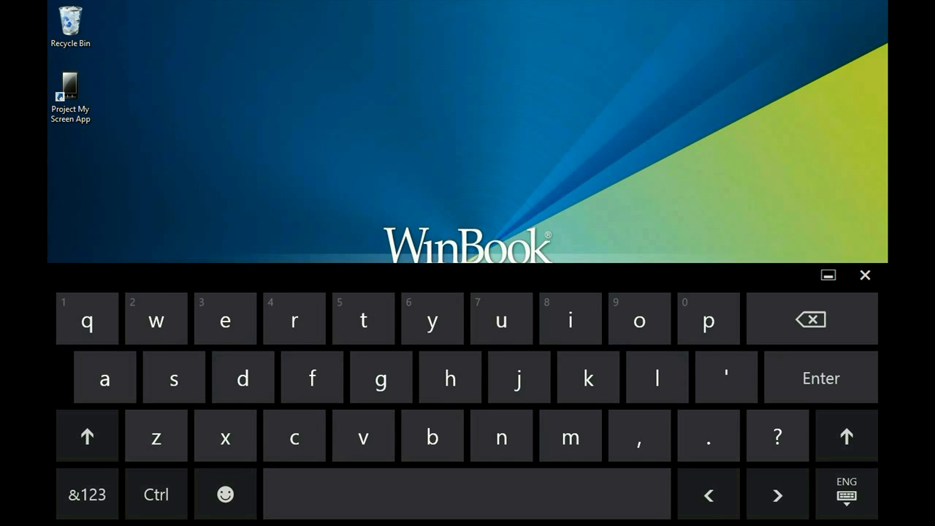
- Close the touch keyboard and open PC settings from the Settings pane
click(865, 275)
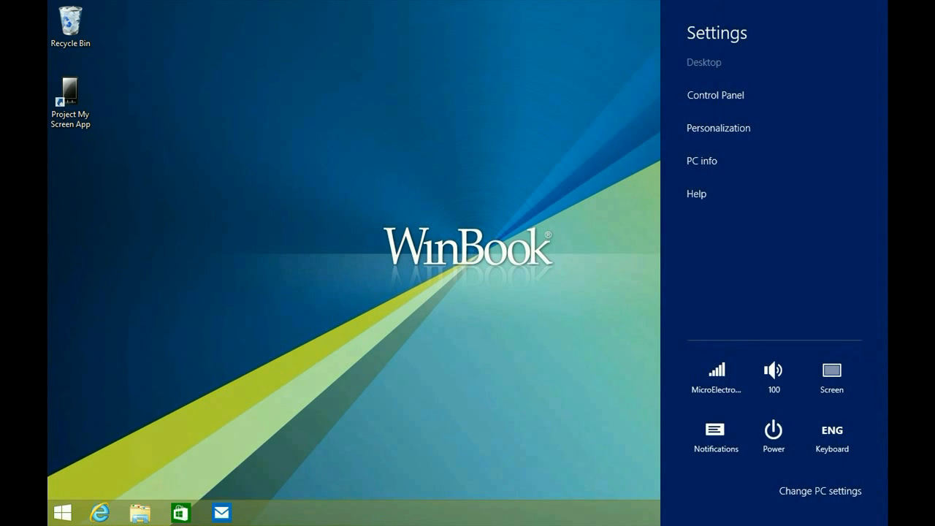
click(819, 491)
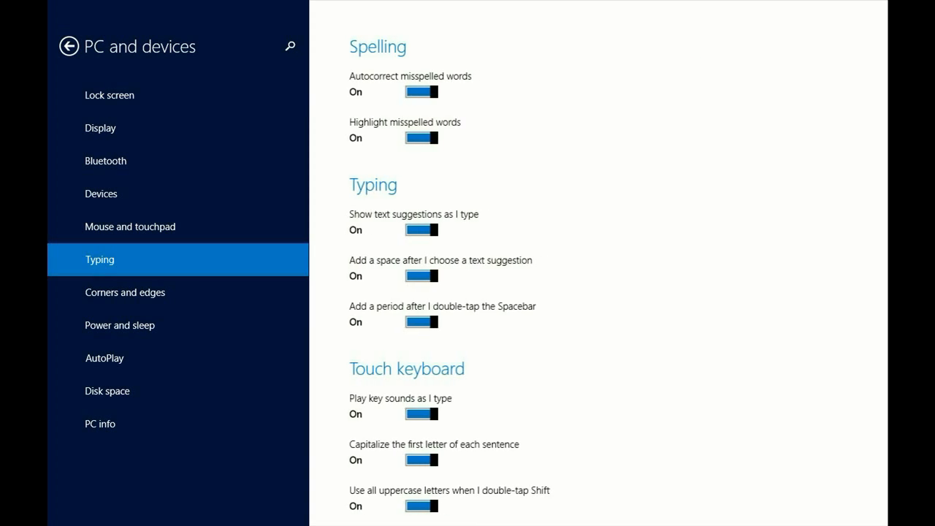
- Scroll the Typing page down to the Touch keyboard section
scroll(down, 3)
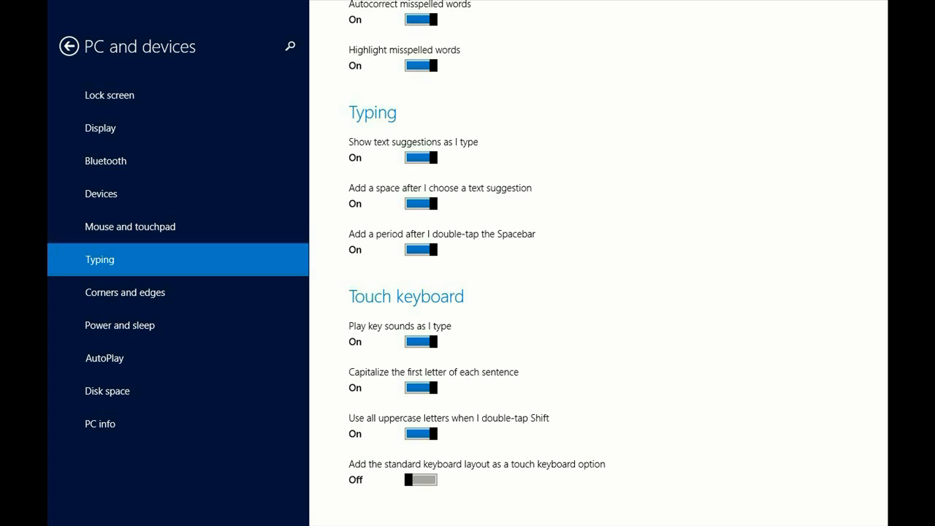
- Turn on 'Add the standard keyboard layout' and reopen the touch keyboard from the taskbar
click(421, 479)
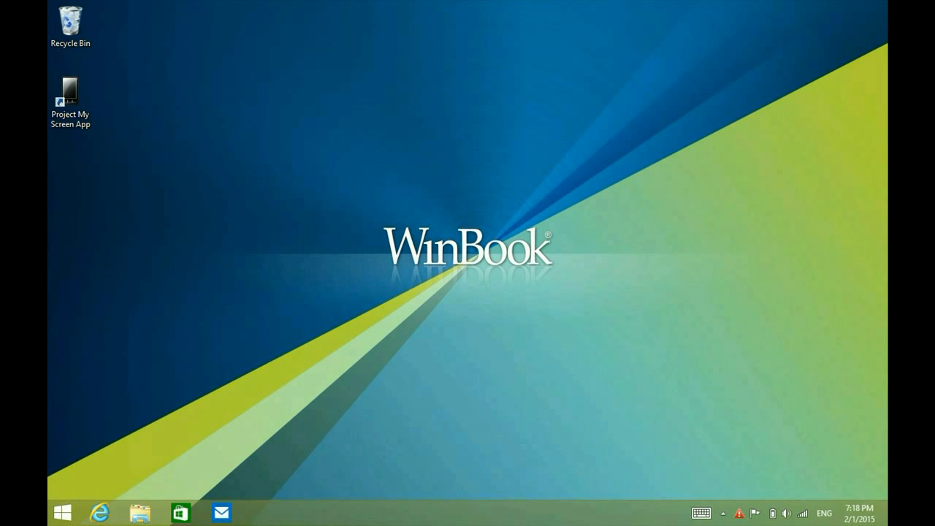
click(695, 511)
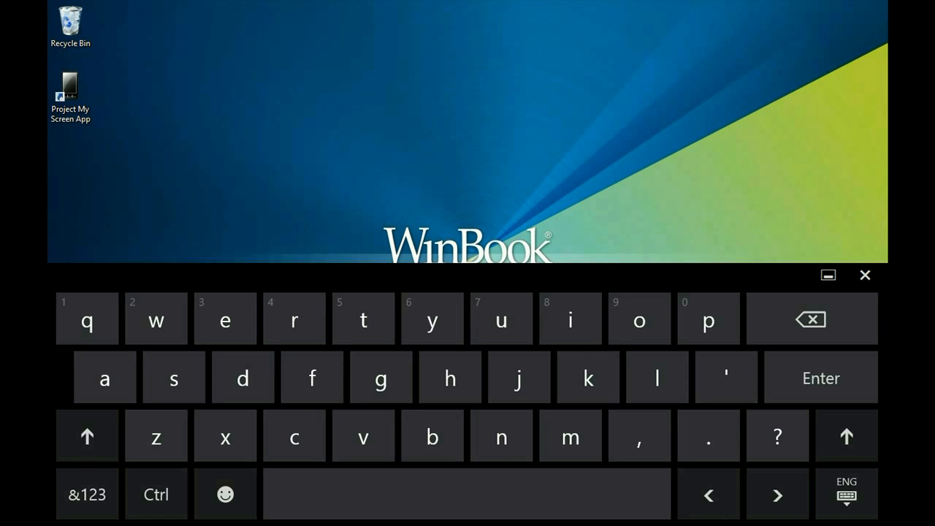